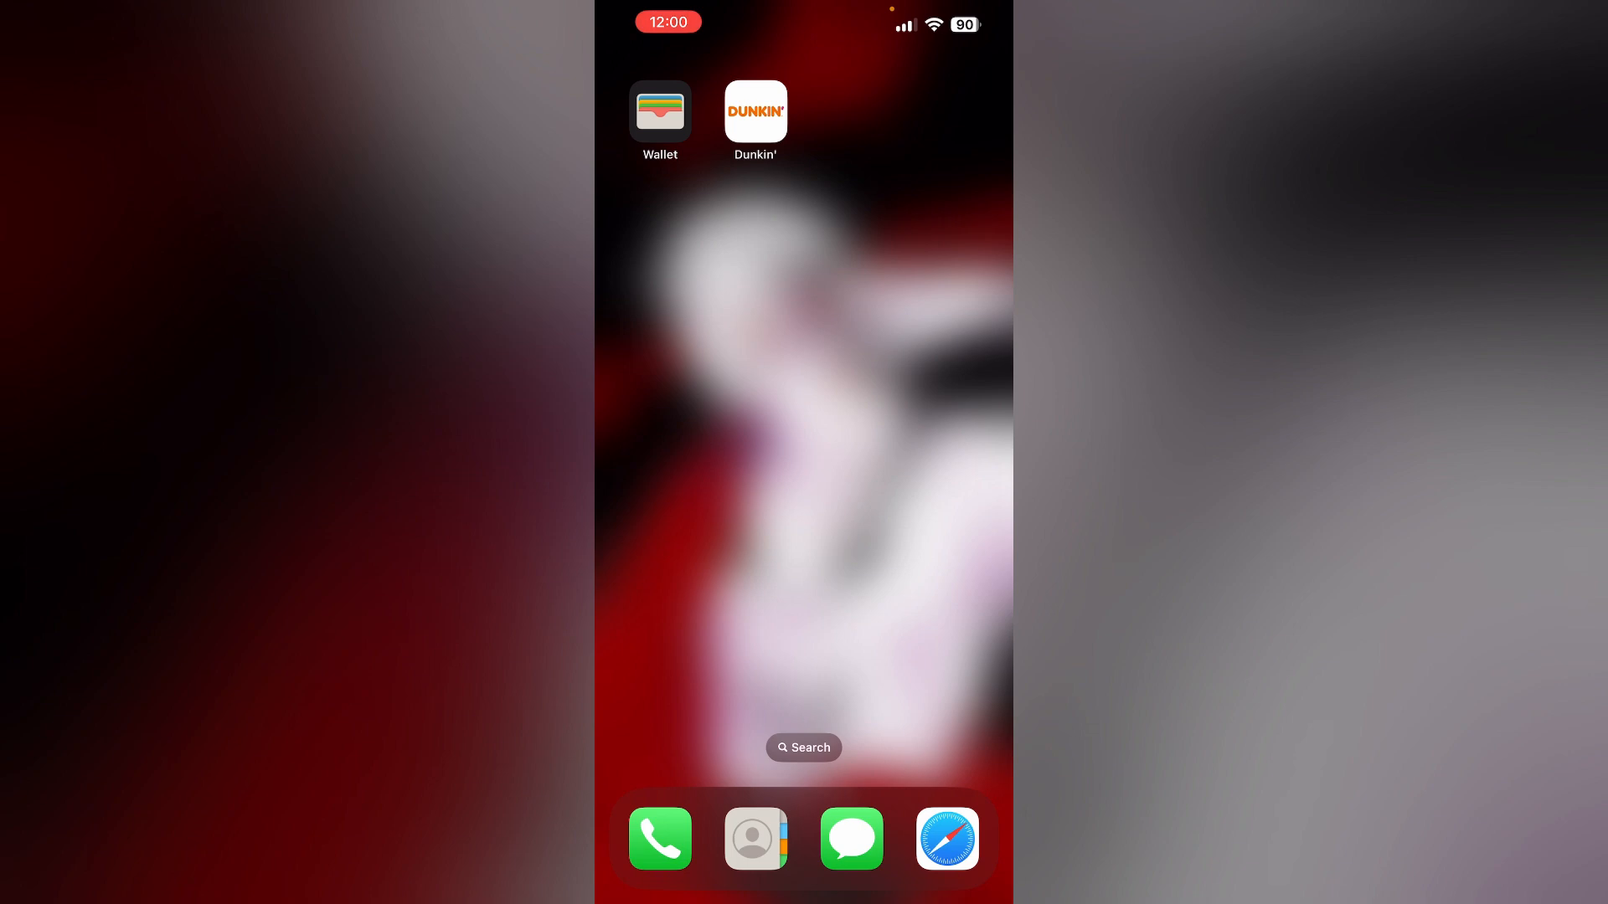
- Launch Dunkin' from the home screen to land on its rewards home page
left_click(755, 111)
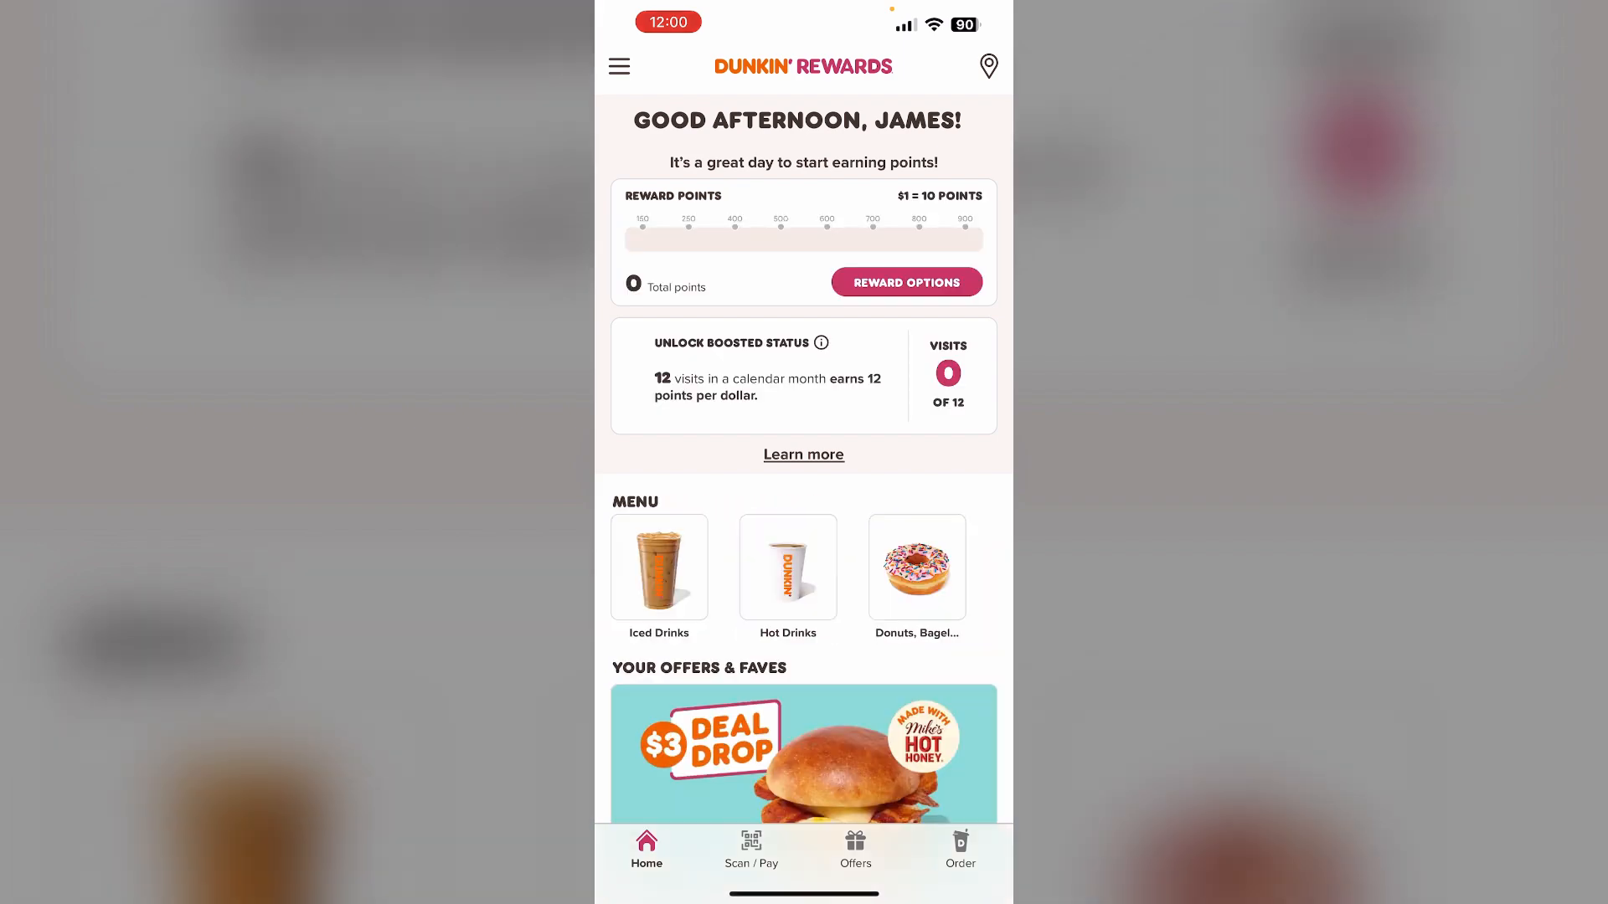
- Go through the account menu to Add / Manage Cards and start adding a new Dunkin' Card
left_click(620, 65)
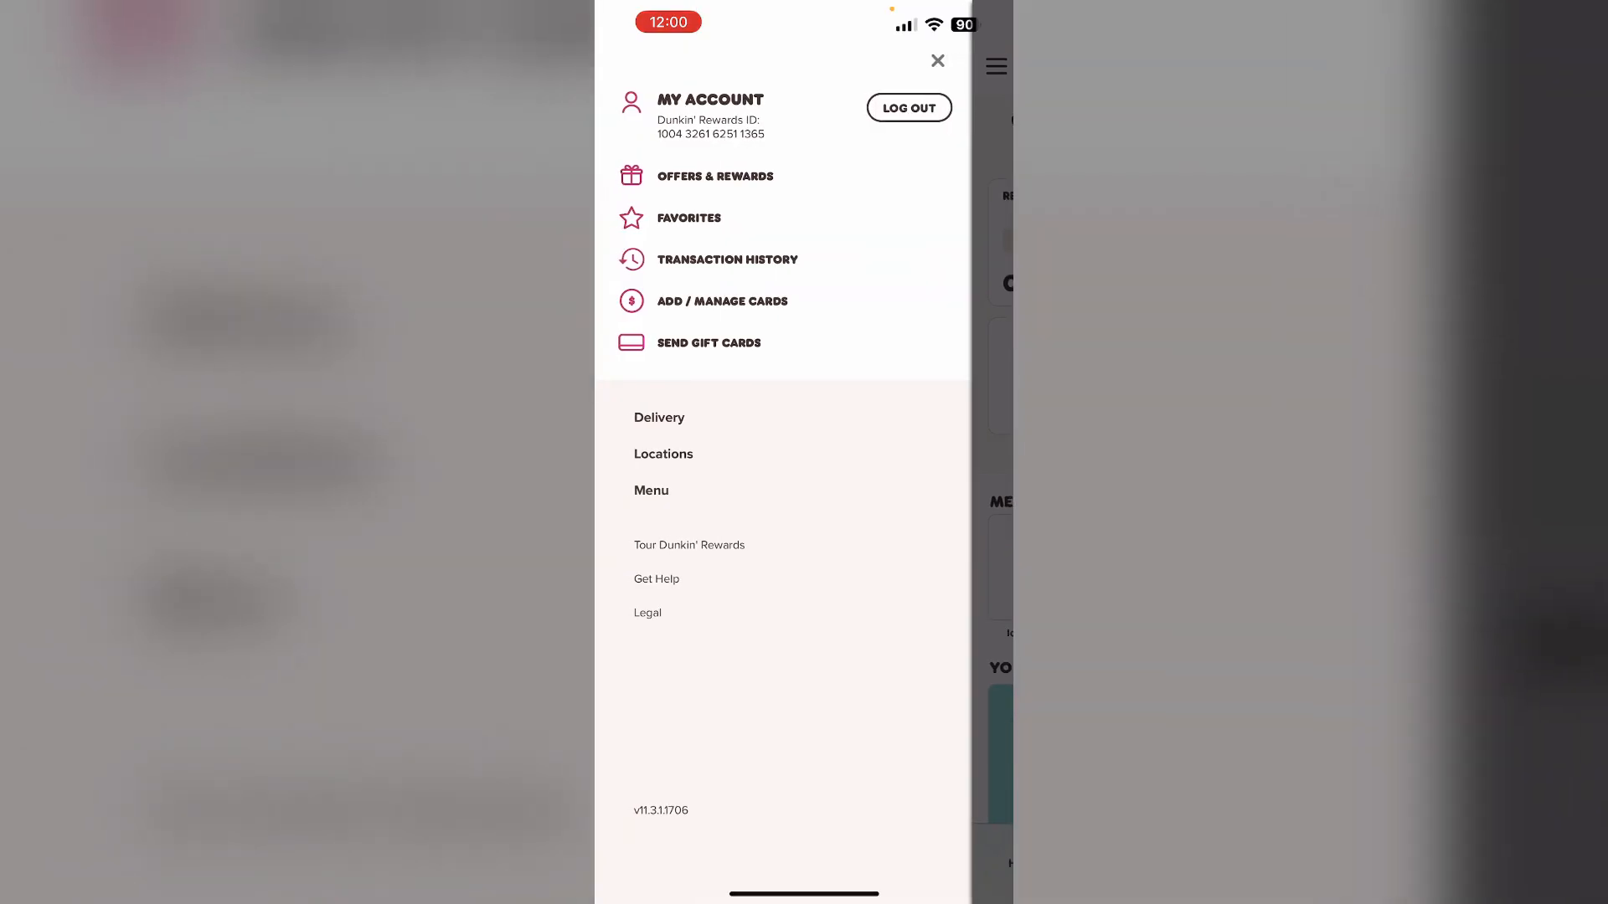
left_click(722, 301)
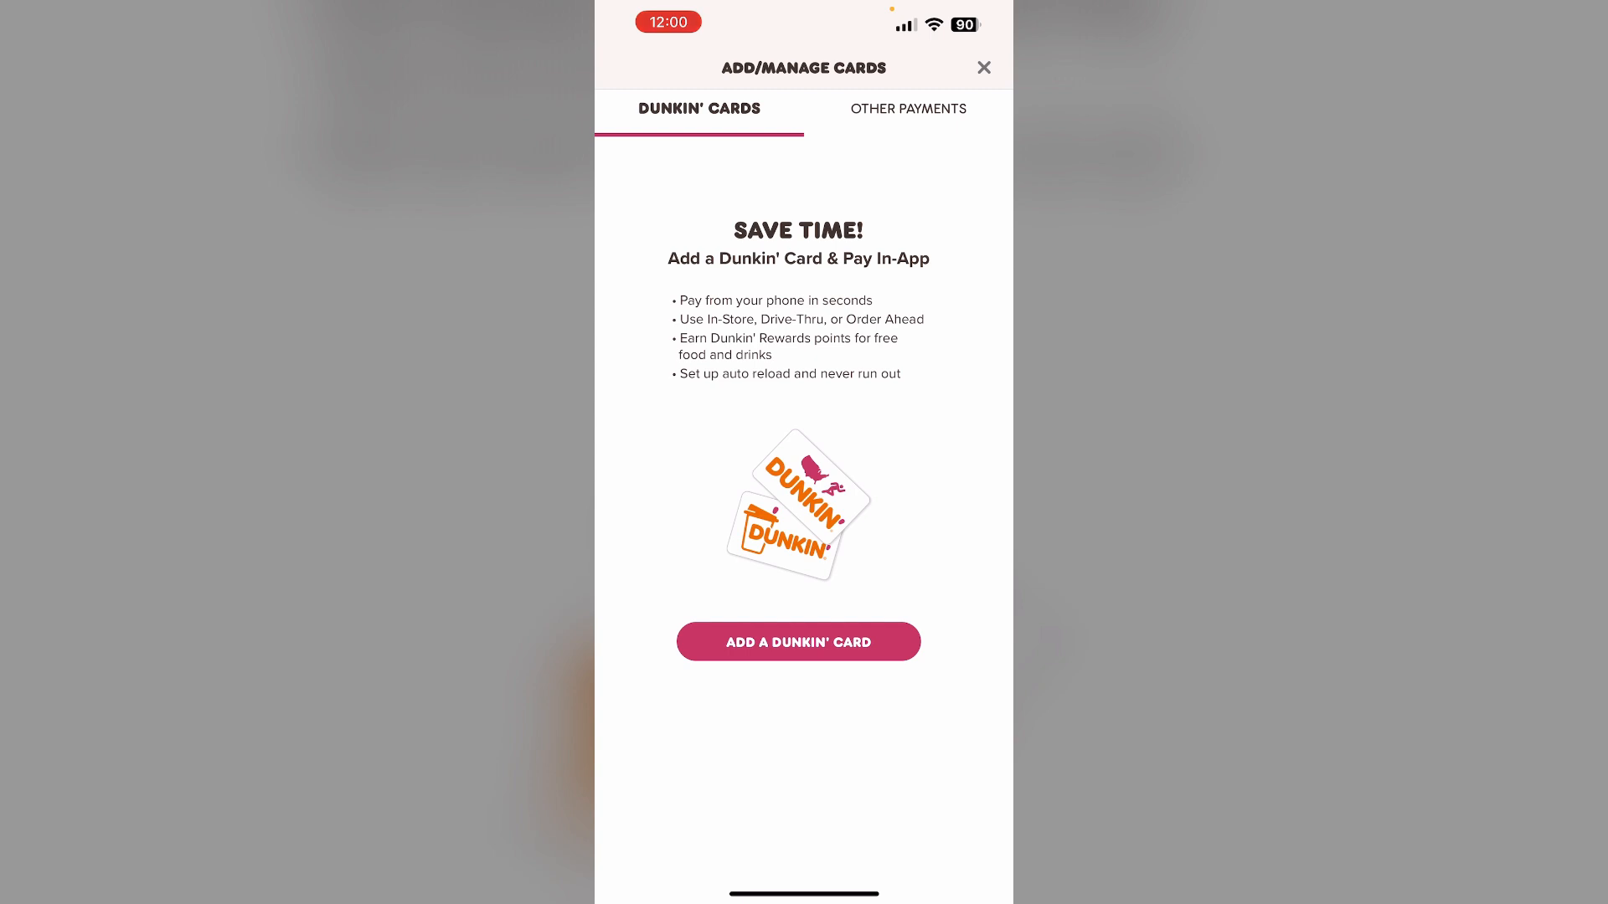
left_click(797, 641)
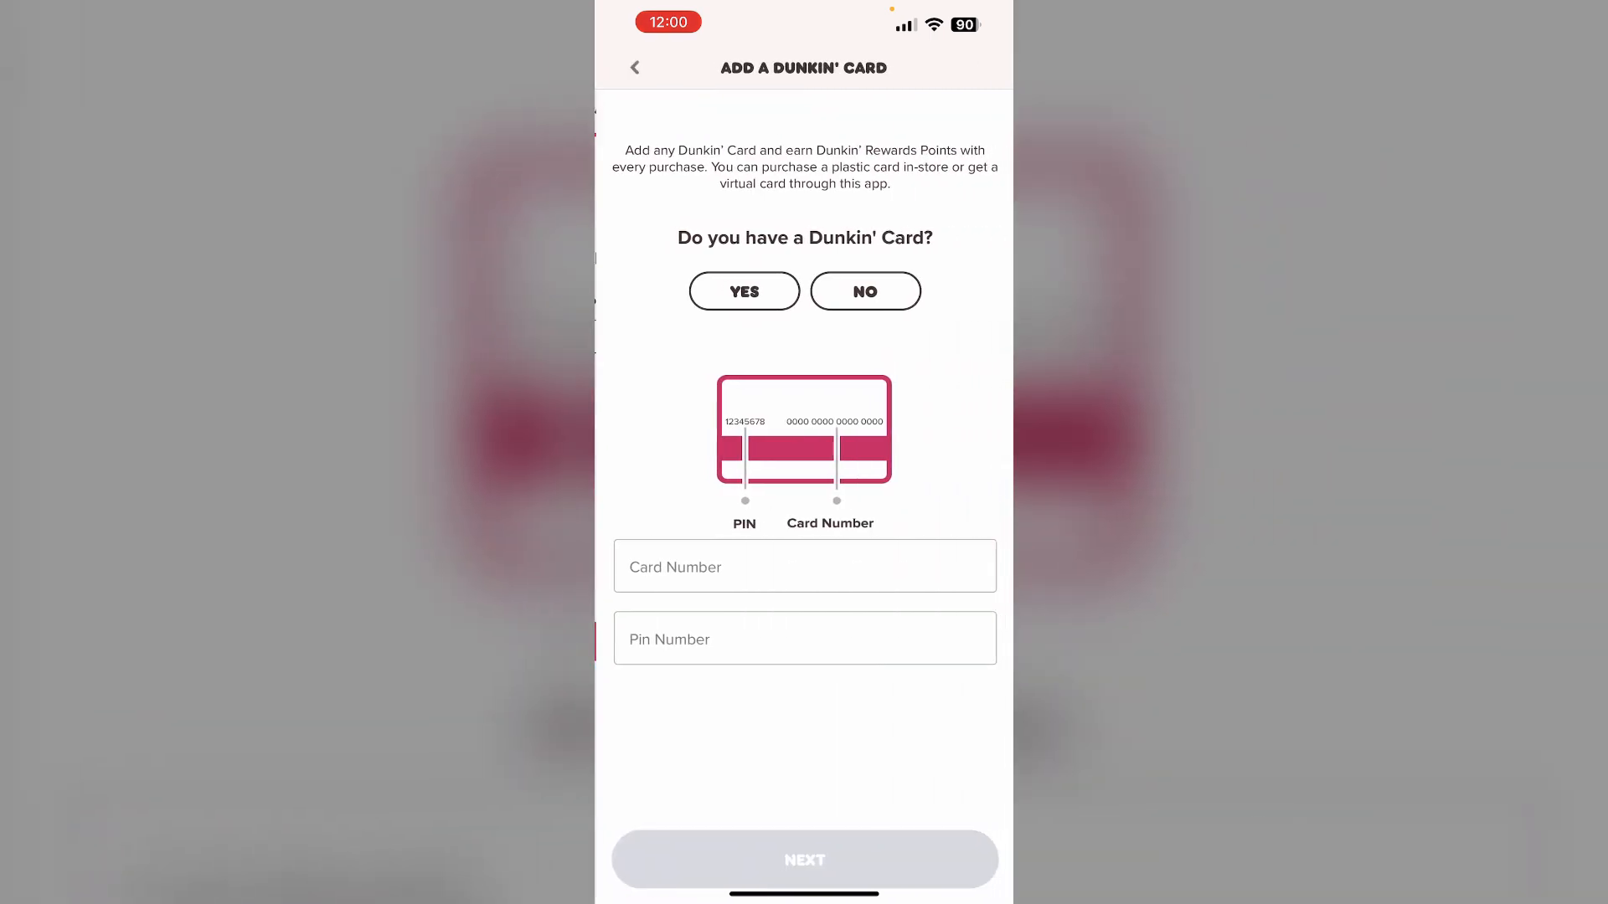